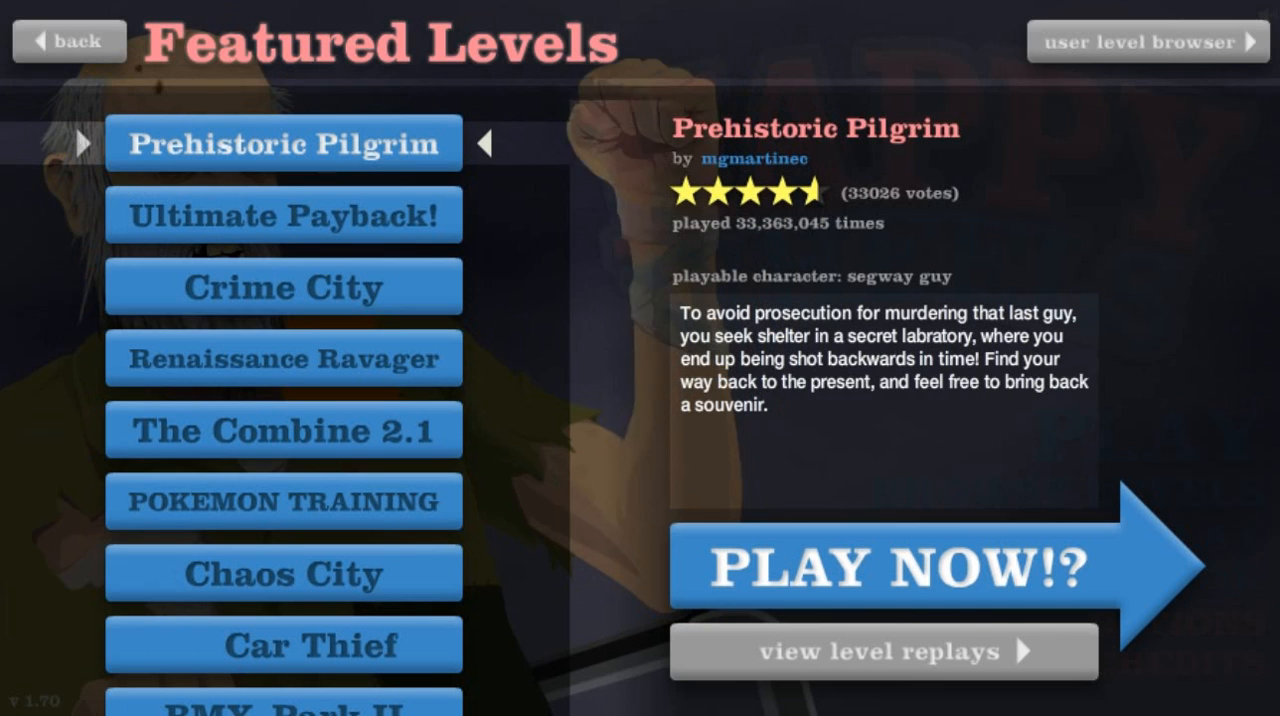
Start Prehistoric Pilgrim and ride the segway until it crashes and the end menu appears
click(884, 568)
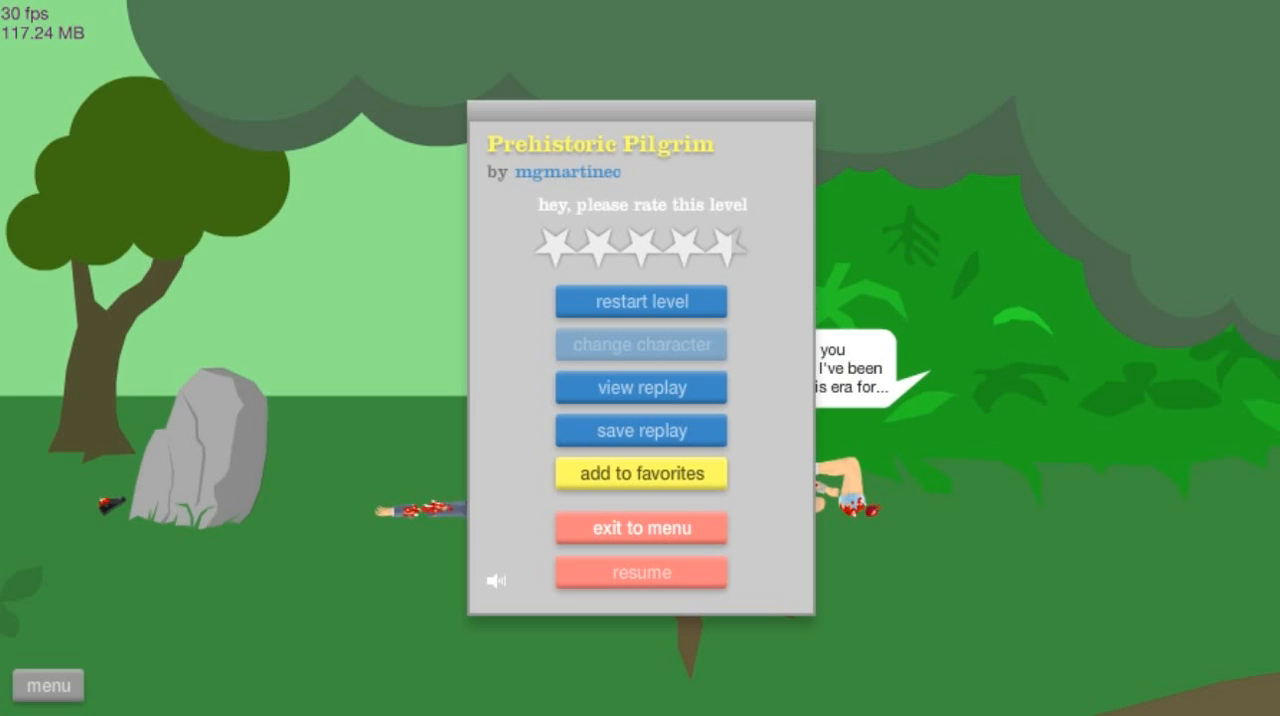
Exit to Featured Levels and play Ultimate Payback! to victory in 29.23 seconds
click(640, 527)
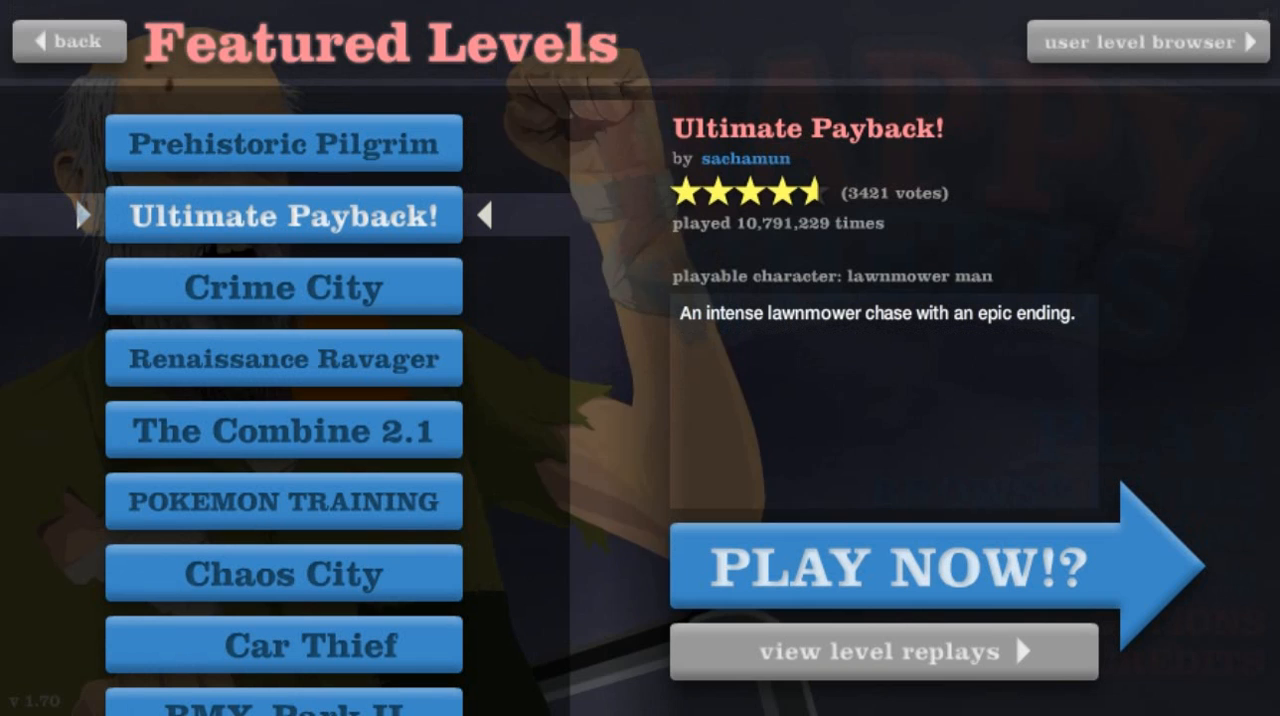
click(885, 567)
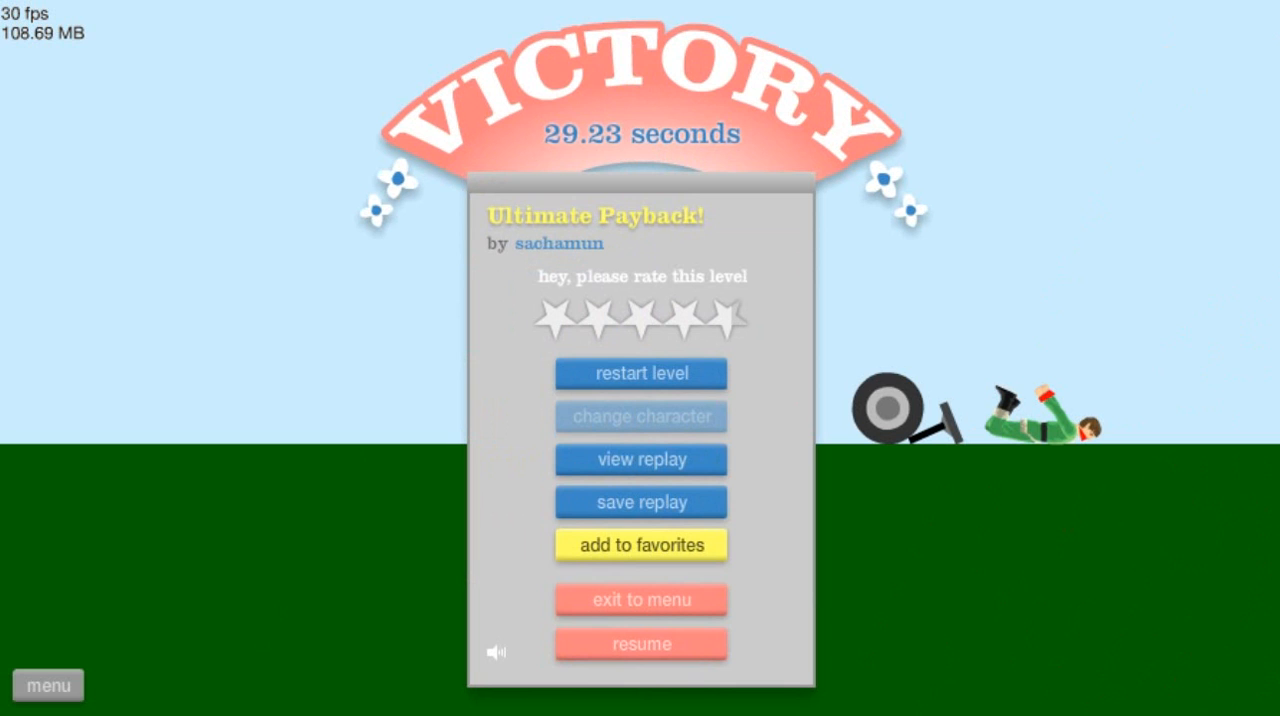
Exit the finished level and start Crime City from Featured Levels
click(640, 600)
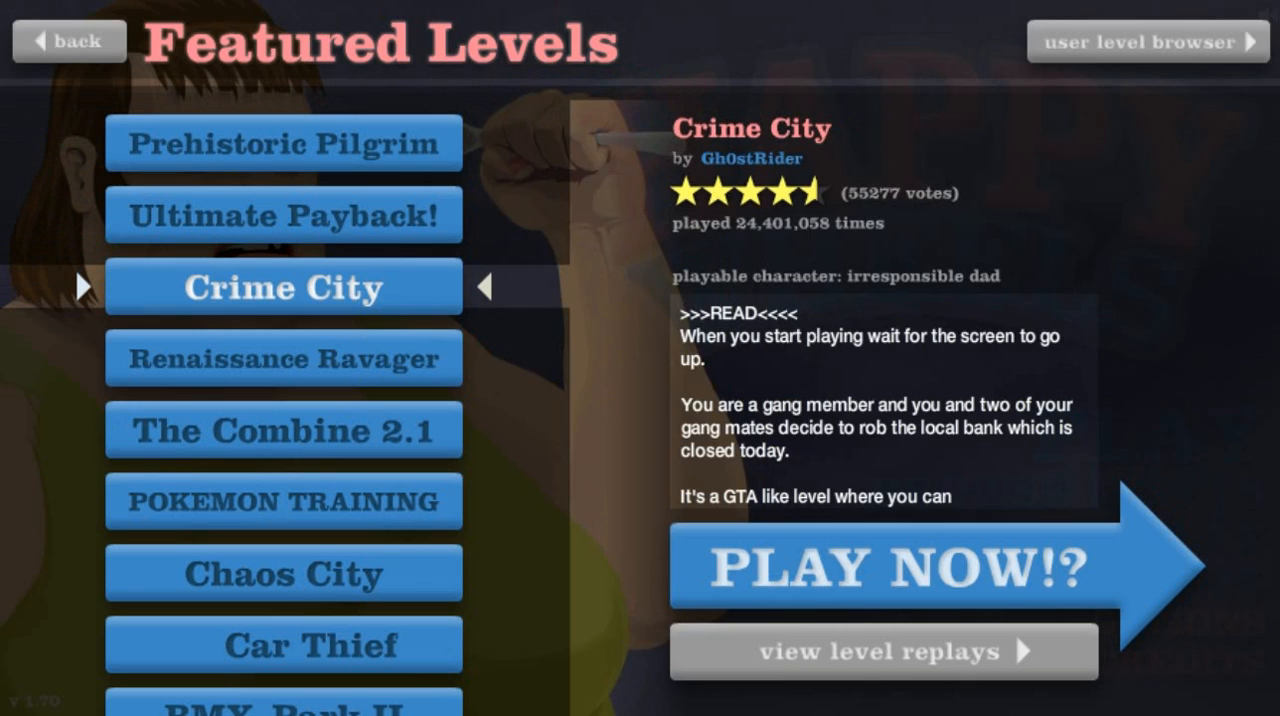
click(884, 567)
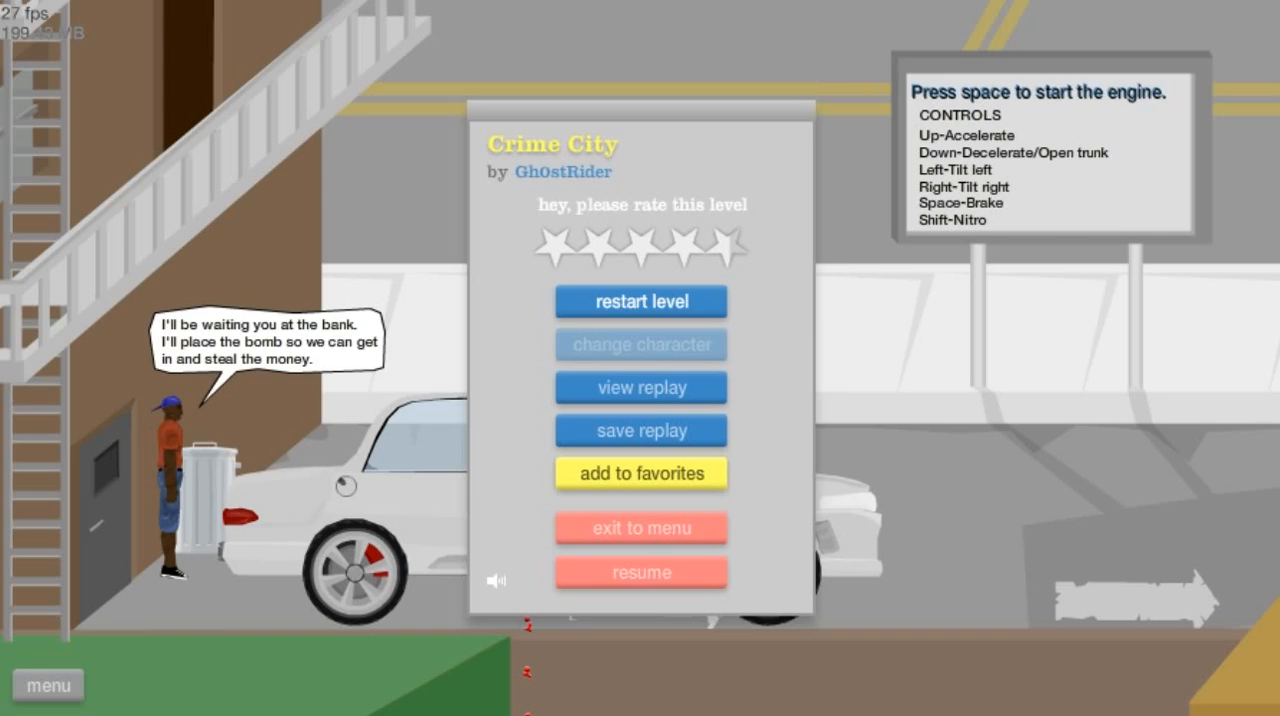
Restart Crime City and drive the dad's white car up the city street
click(641, 572)
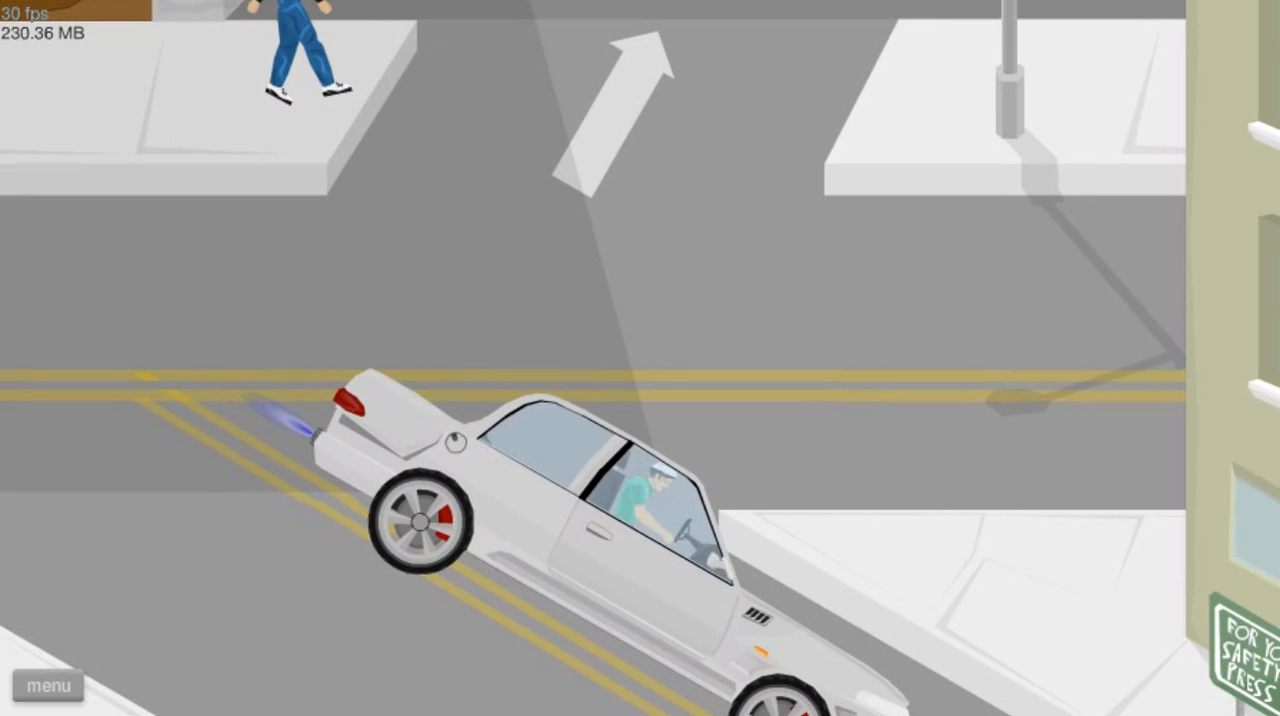
Quit Crime City to Featured Levels and start Renaissance Ravager
click(47, 686)
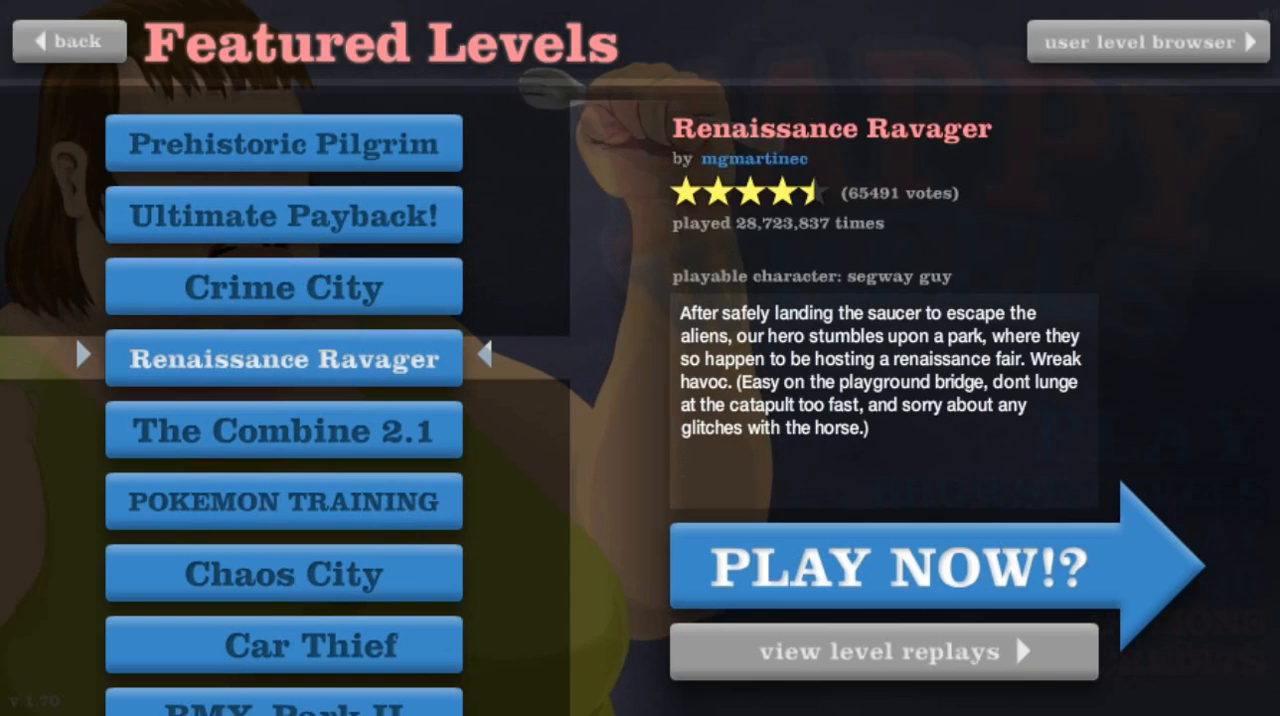
click(884, 565)
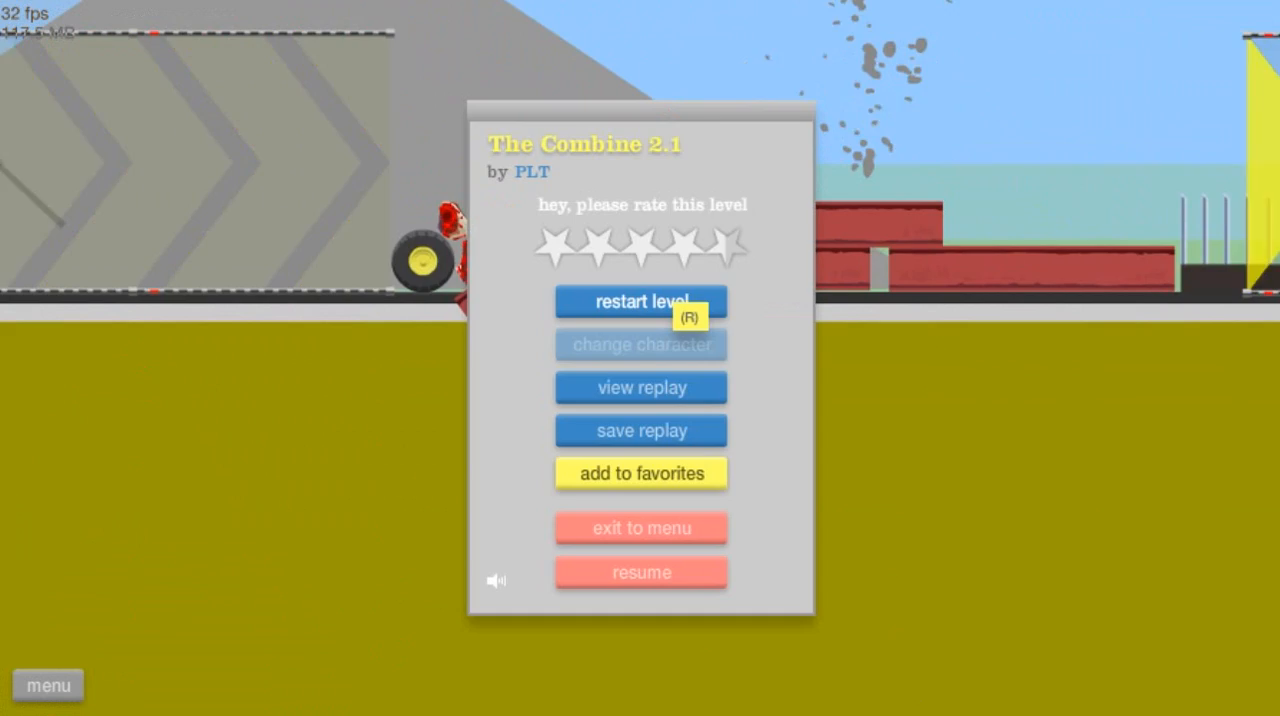
Restart The Combine 2.1 from the pause menu and play another run
click(640, 302)
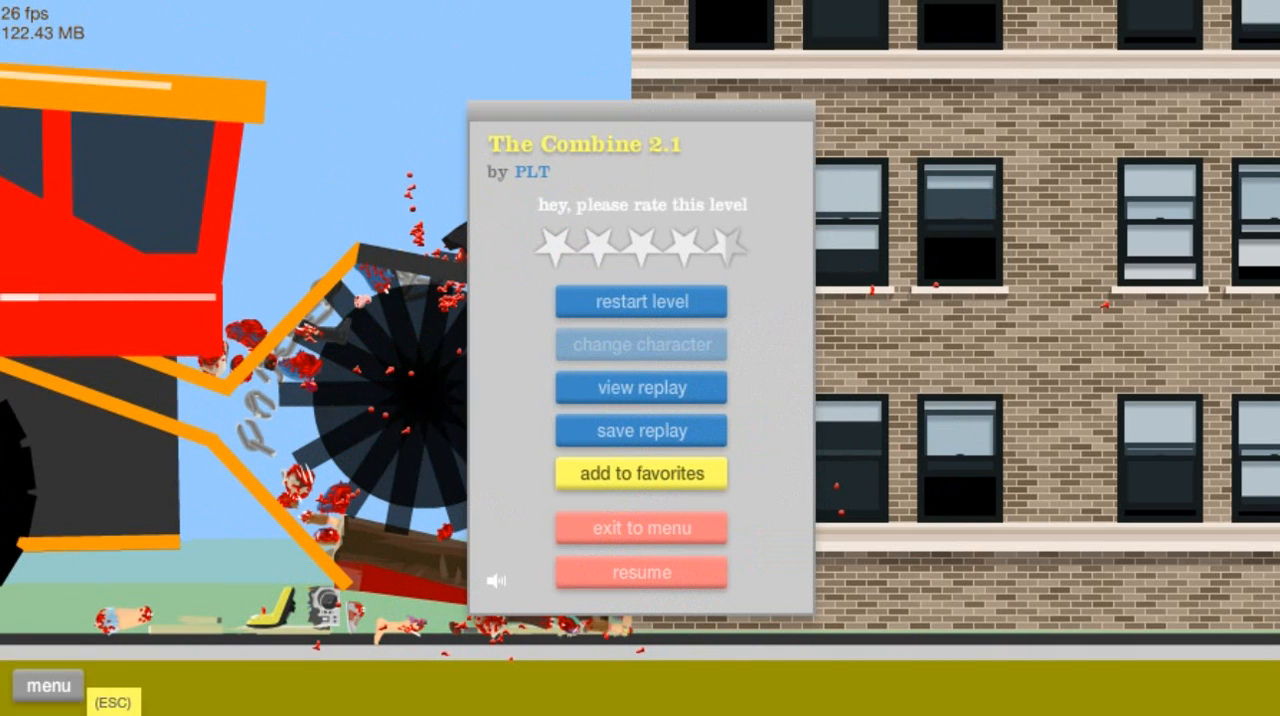
Exit The Combine 2.1, start POKEMON TRAINING, then pause and restart it
click(640, 527)
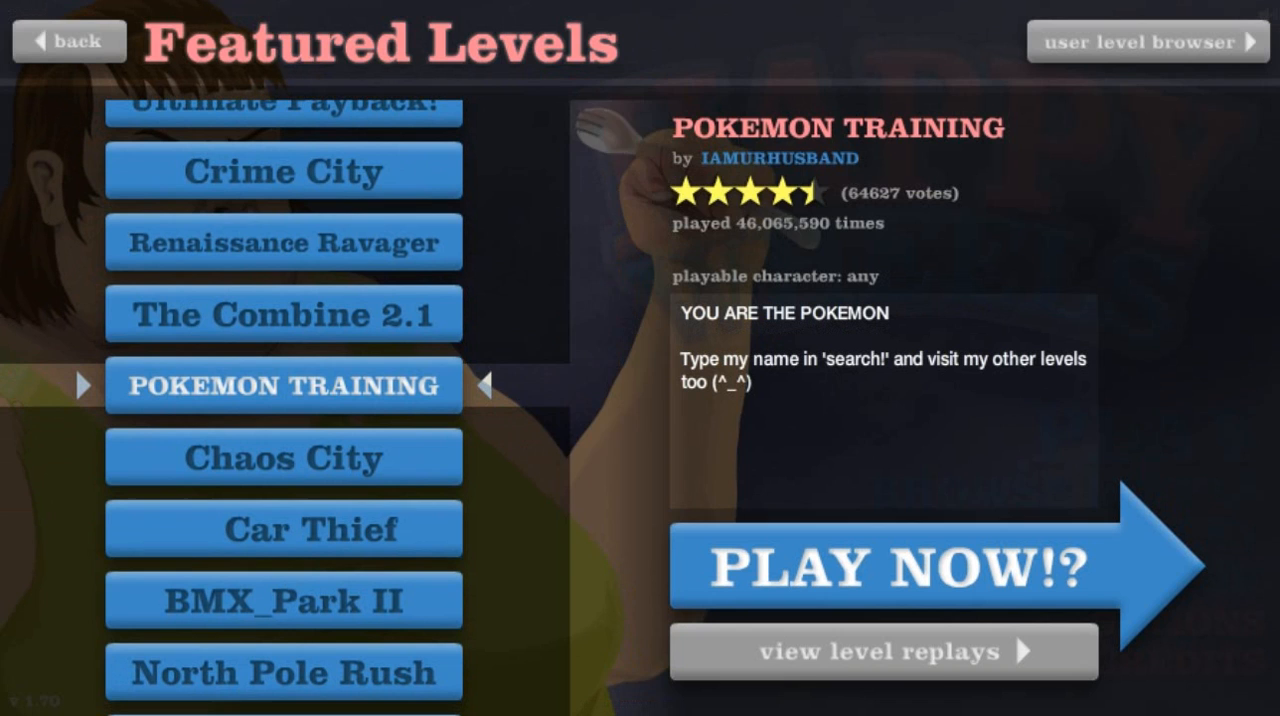
click(883, 568)
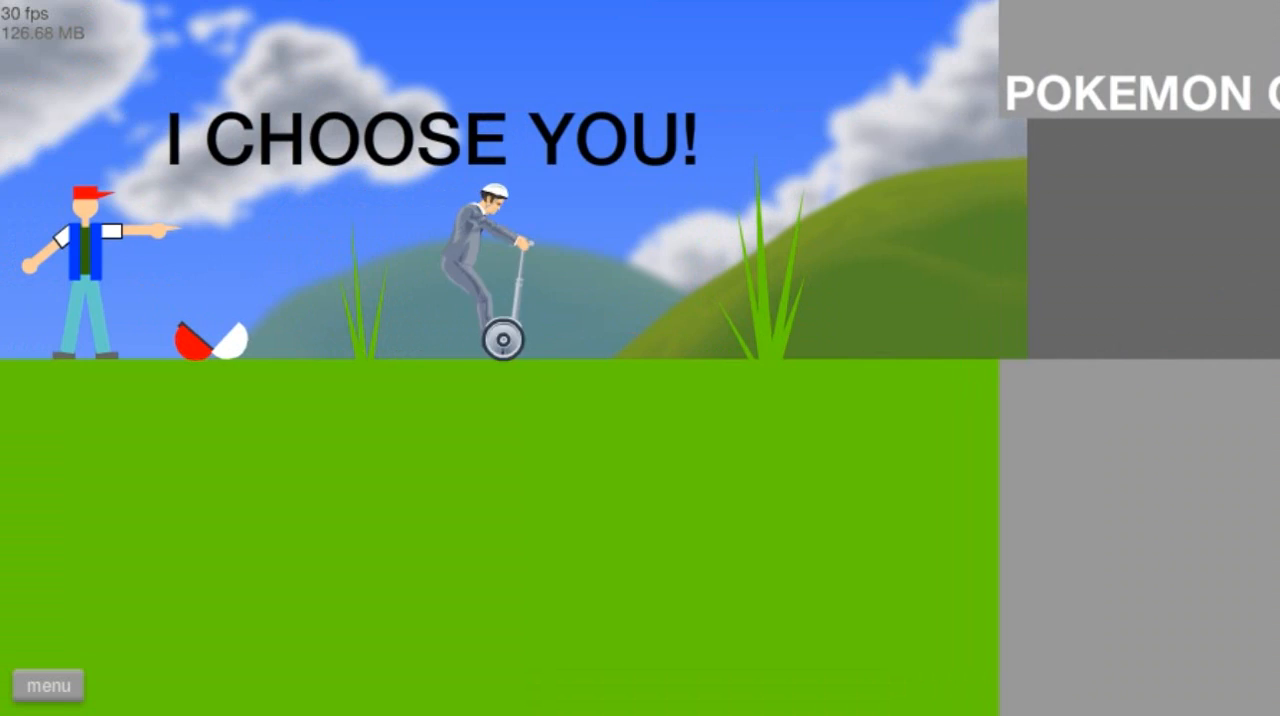
click(47, 685)
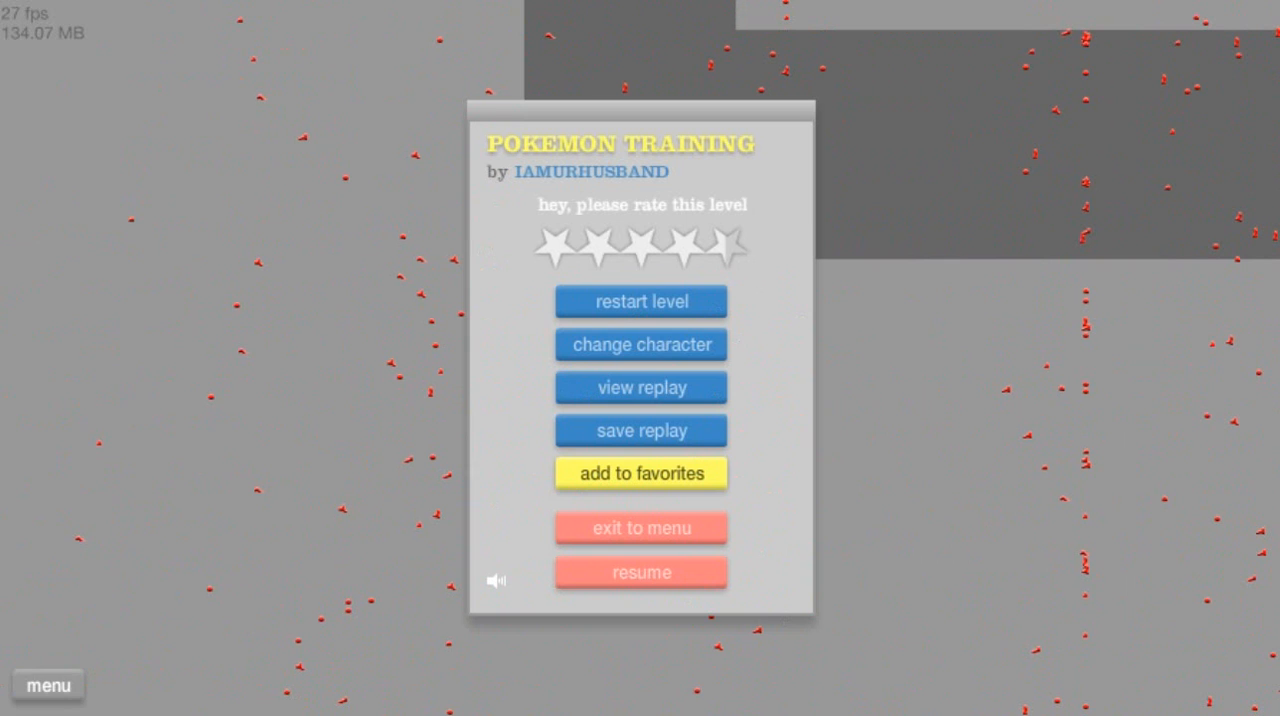
click(640, 572)
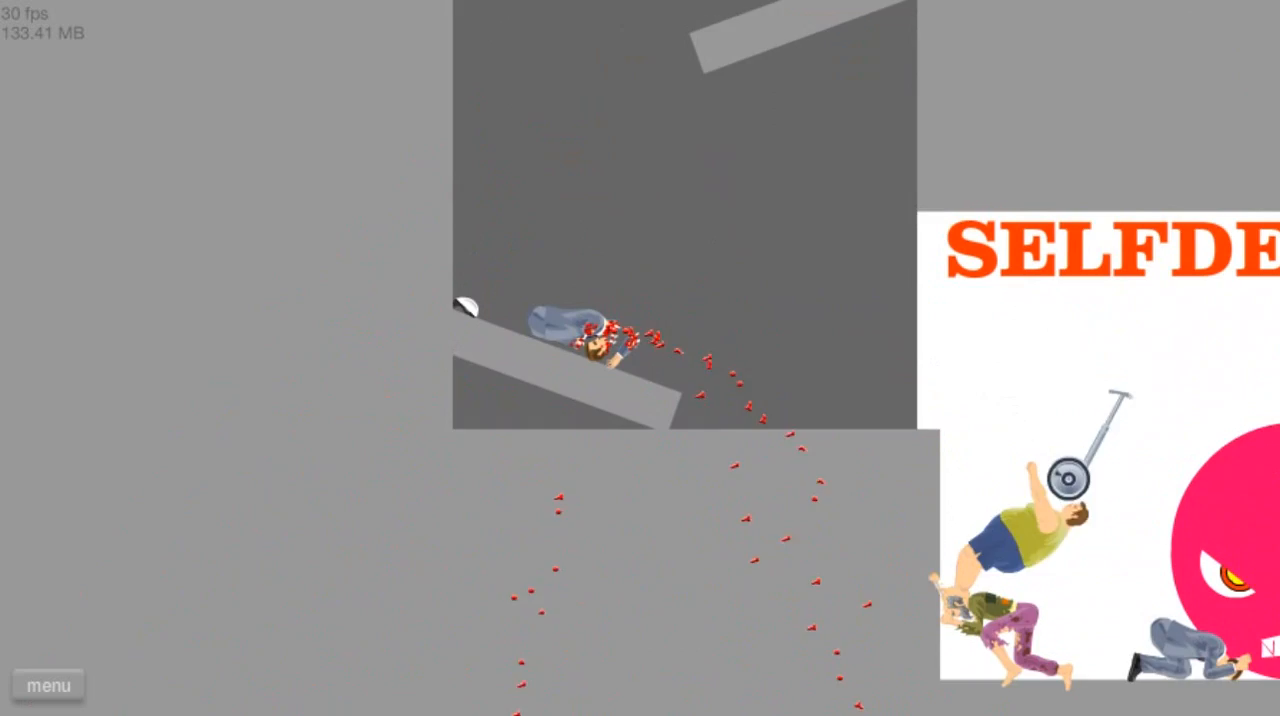
Open the POKEMON TRAINING pause menu after the segway rider crashes on the ramp
click(47, 685)
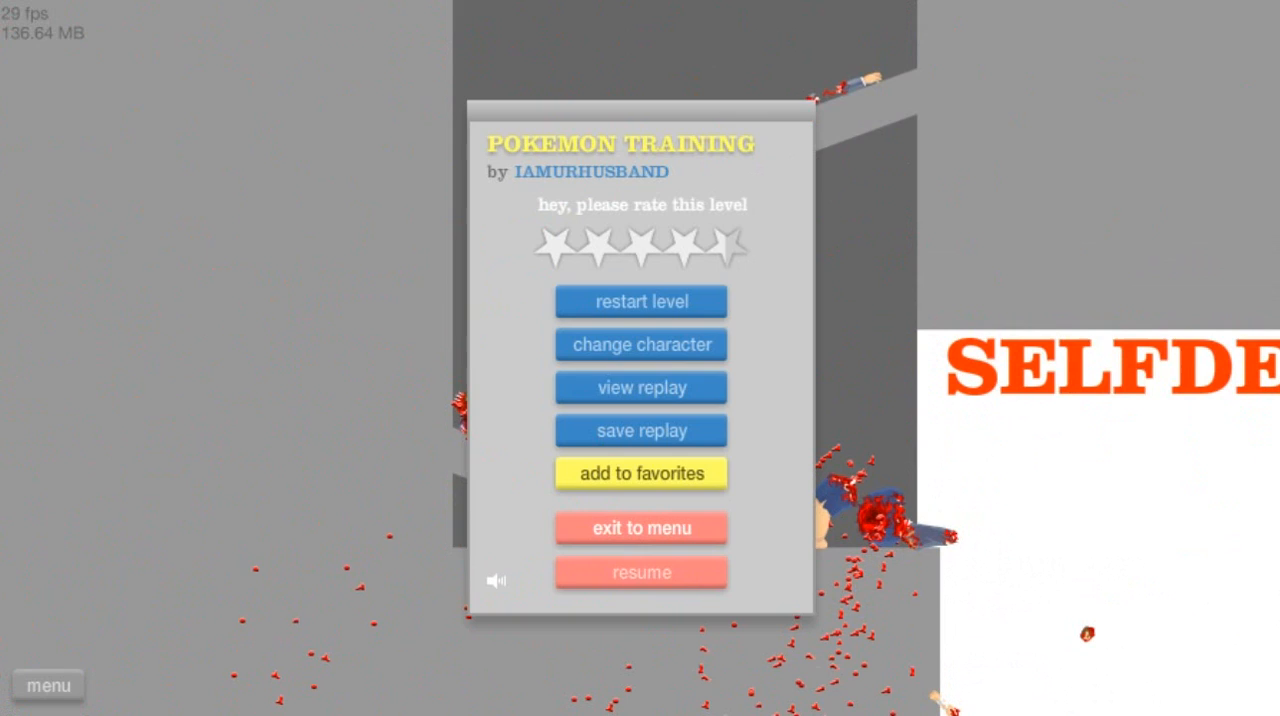
Switch to the old man in the wheelchair and restart Chaos City
click(640, 344)
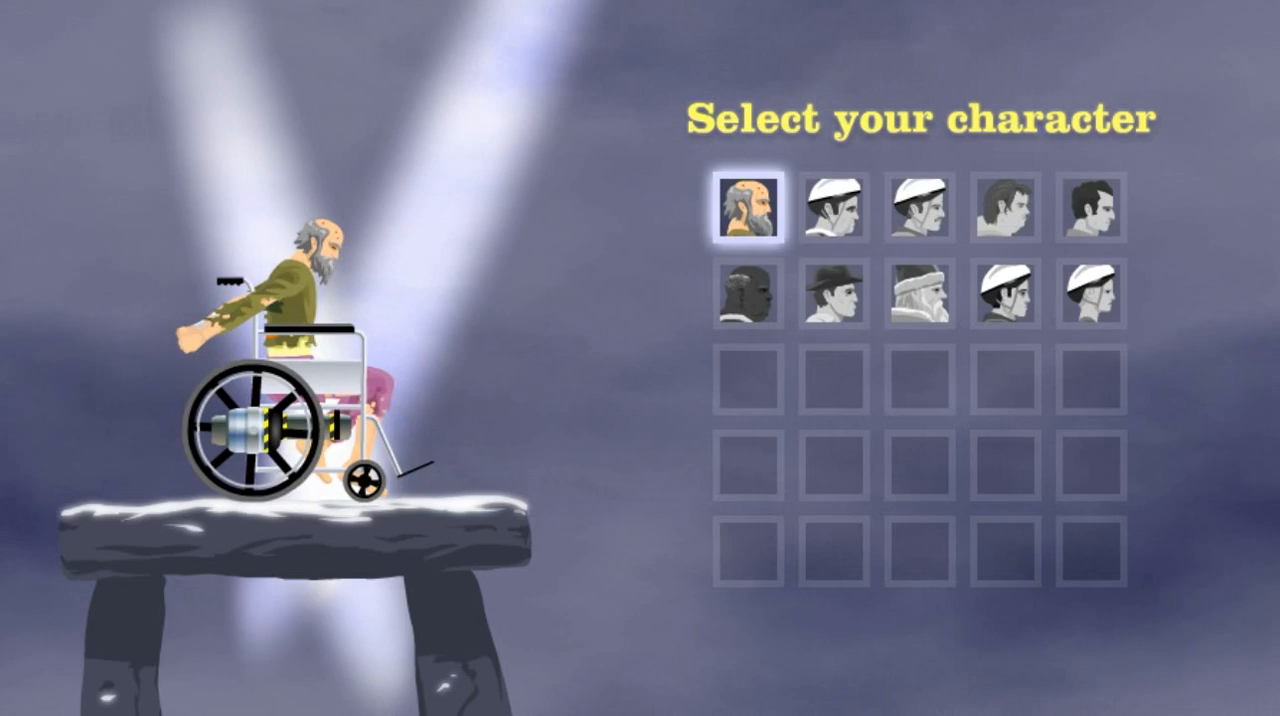
click(834, 293)
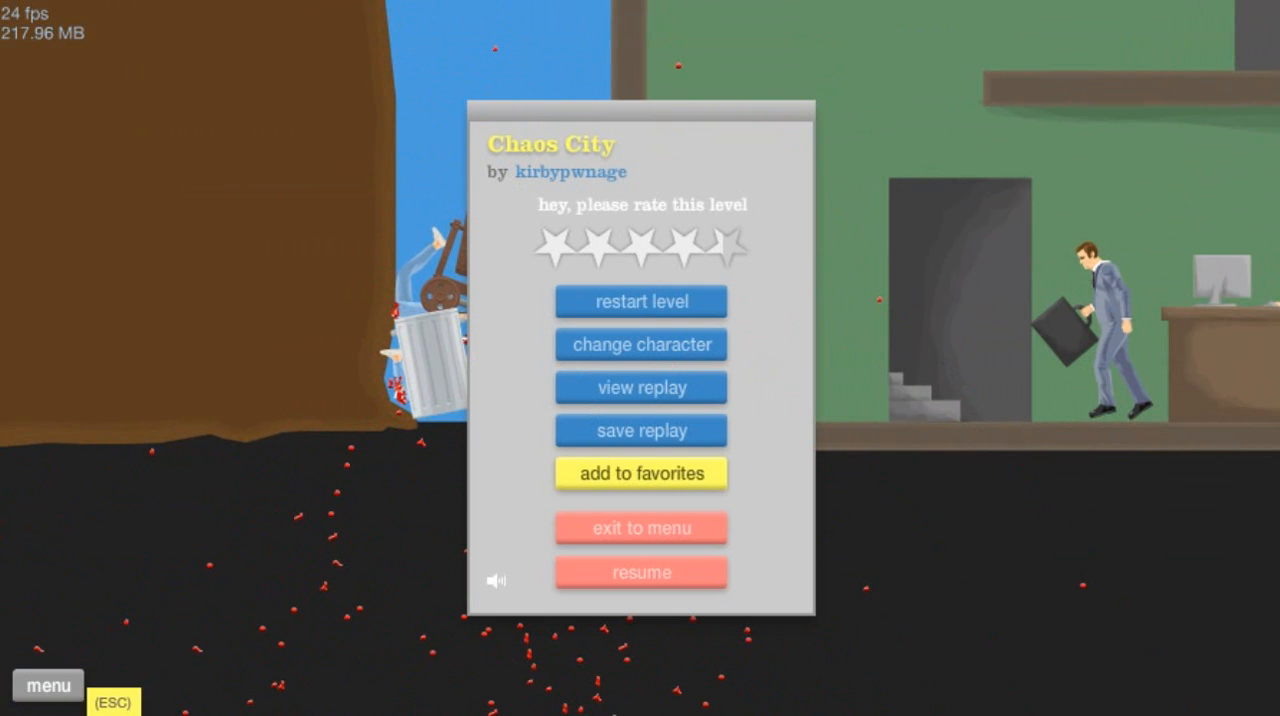
click(641, 572)
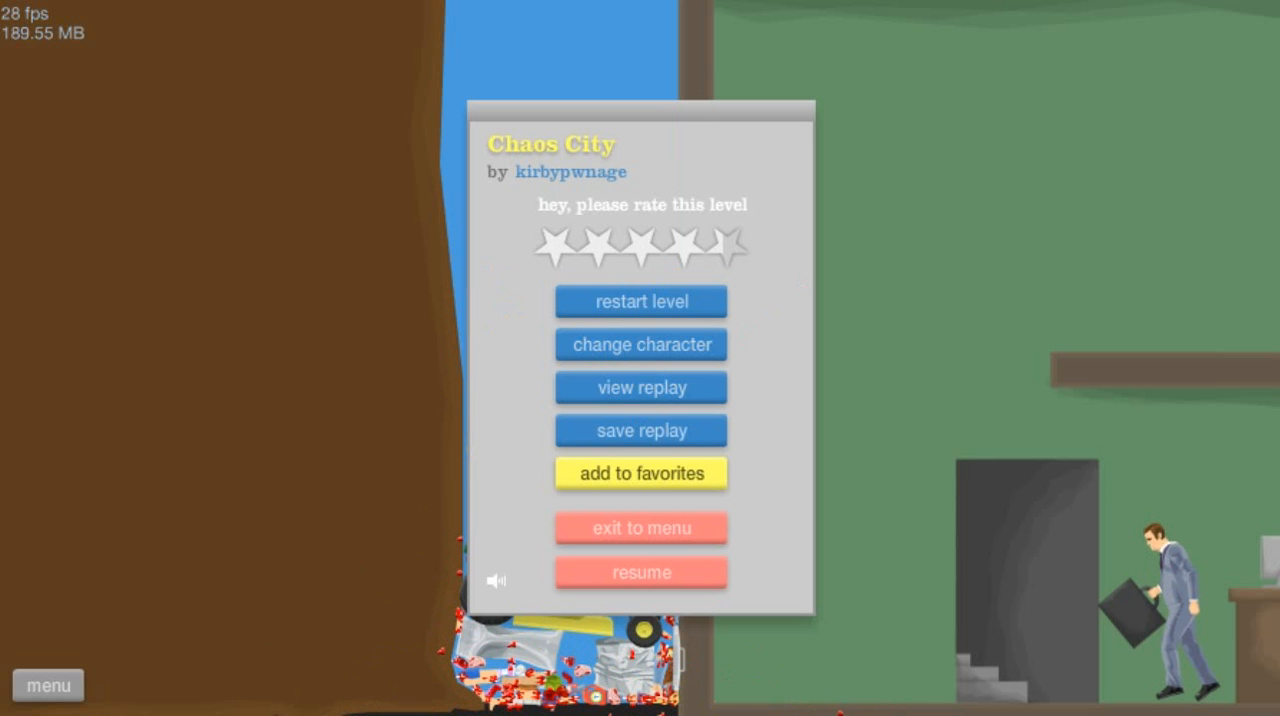
Click the Chaos City pause panel option after the rider crashes beside the office chart
click(640, 572)
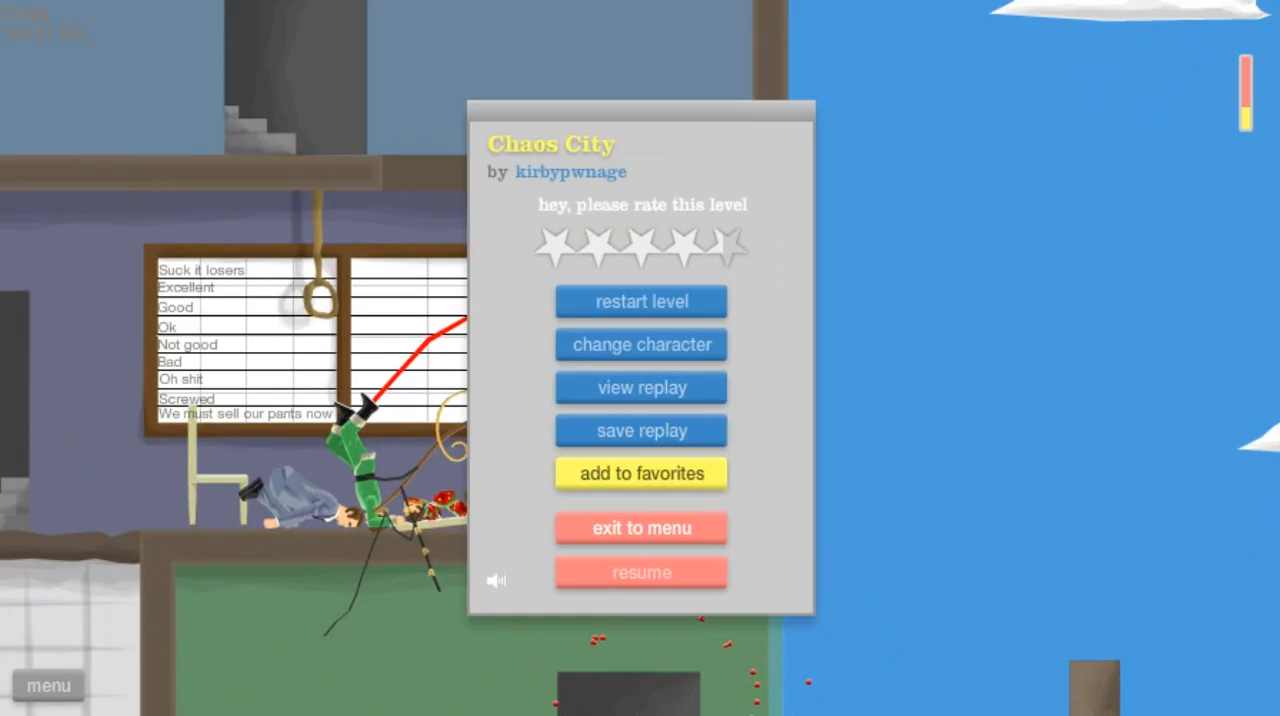
Switch to the Segway Guy businessman, ride briefly, then exit to the Featured Levels list
click(641, 344)
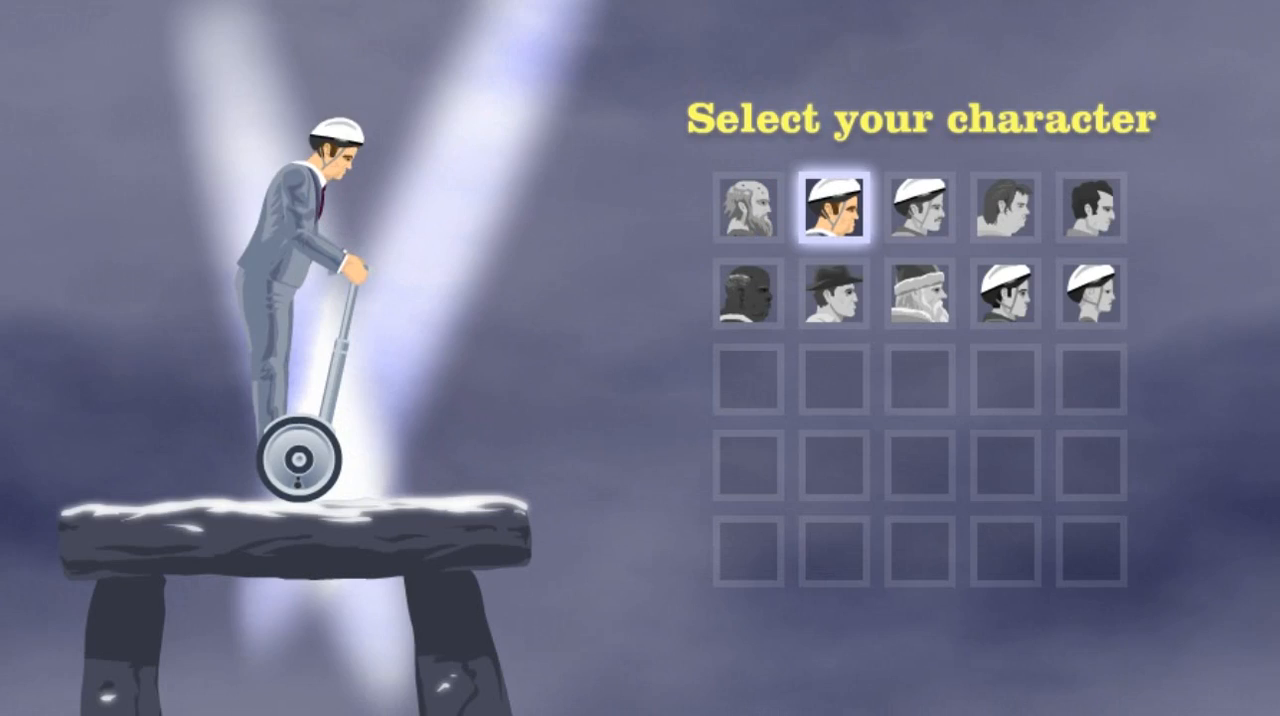
click(835, 209)
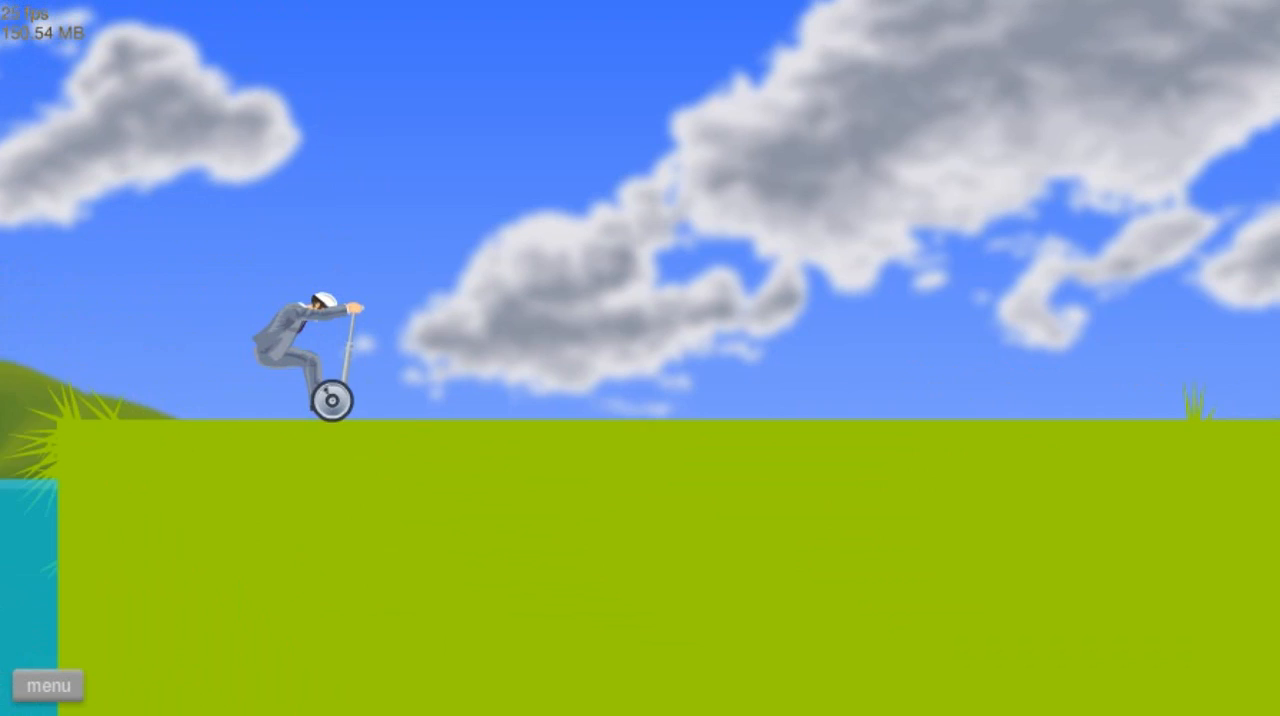
click(48, 685)
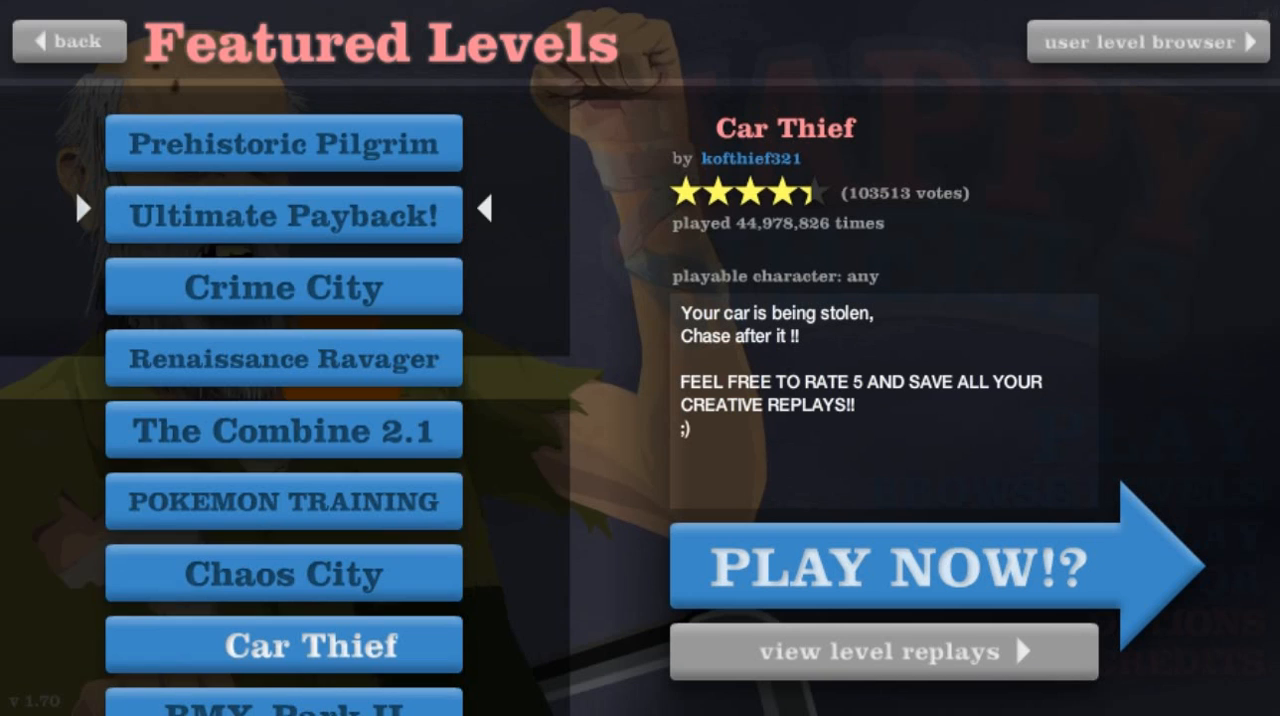
Play a BMX_Park II run through the giant gears, then quit to the level list
click(880, 567)
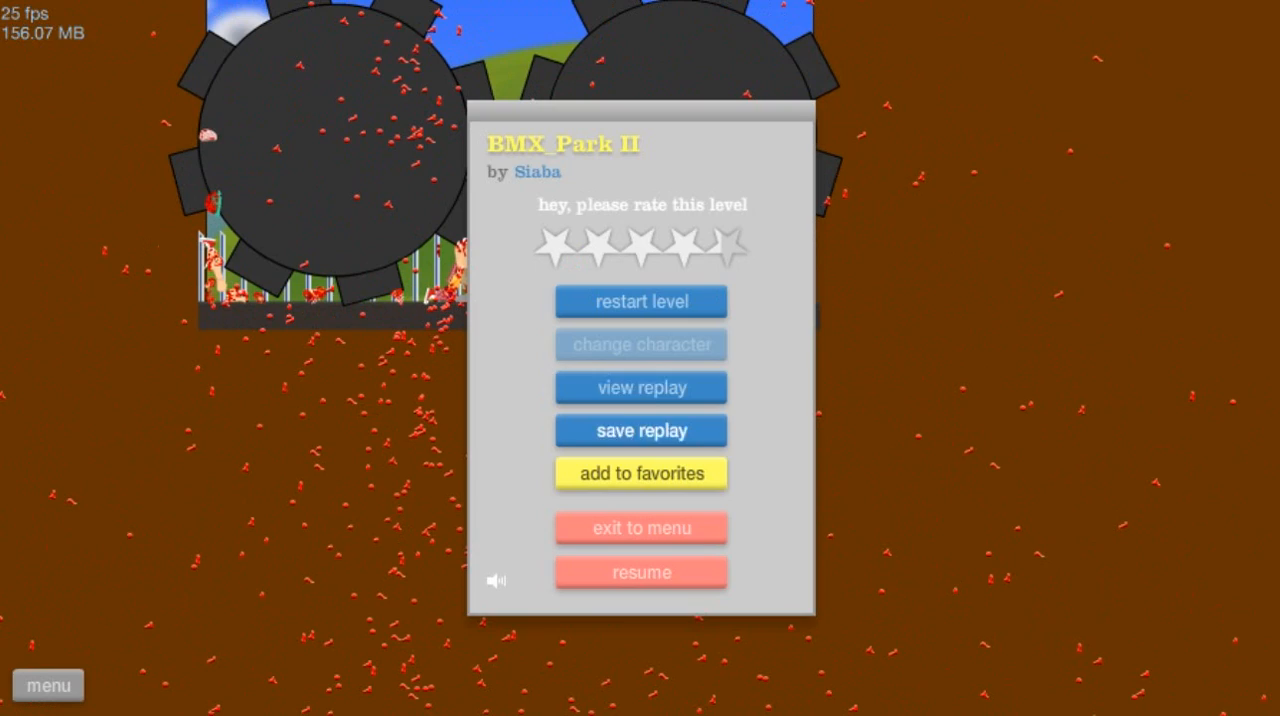
click(641, 572)
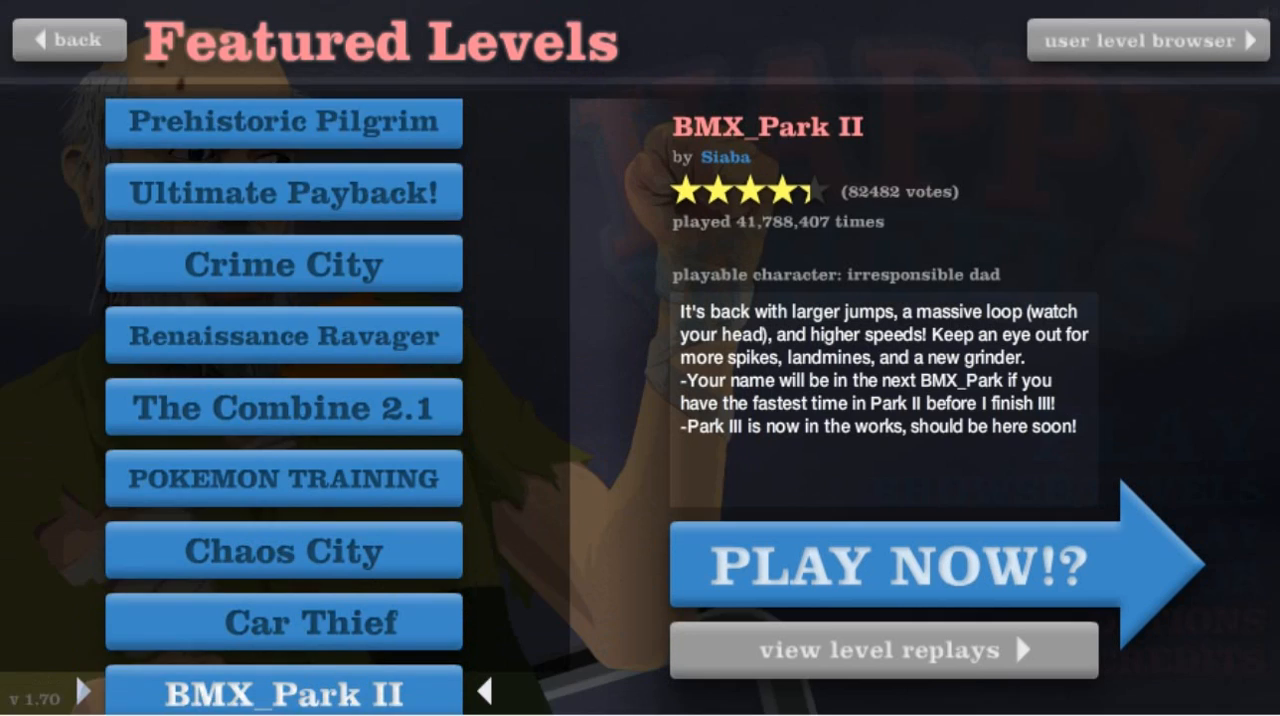
Start a run, crash into the spike pit, then exit to the level list
click(884, 560)
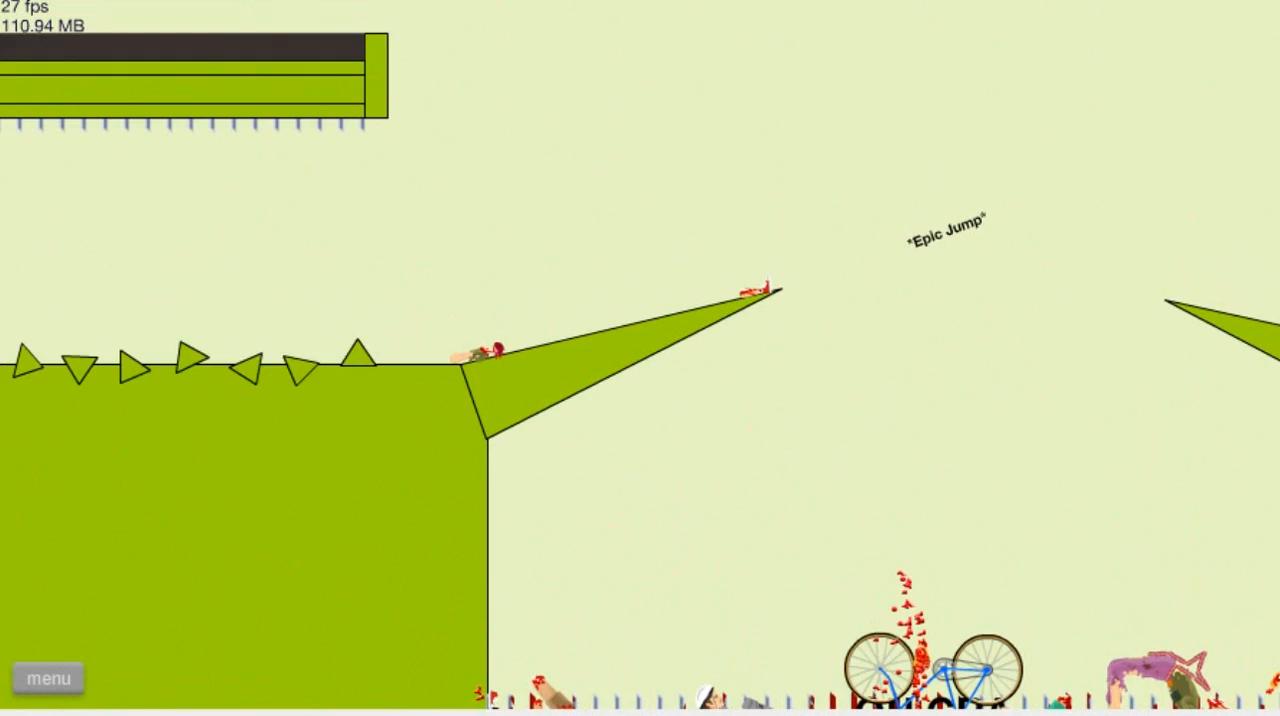
click(48, 678)
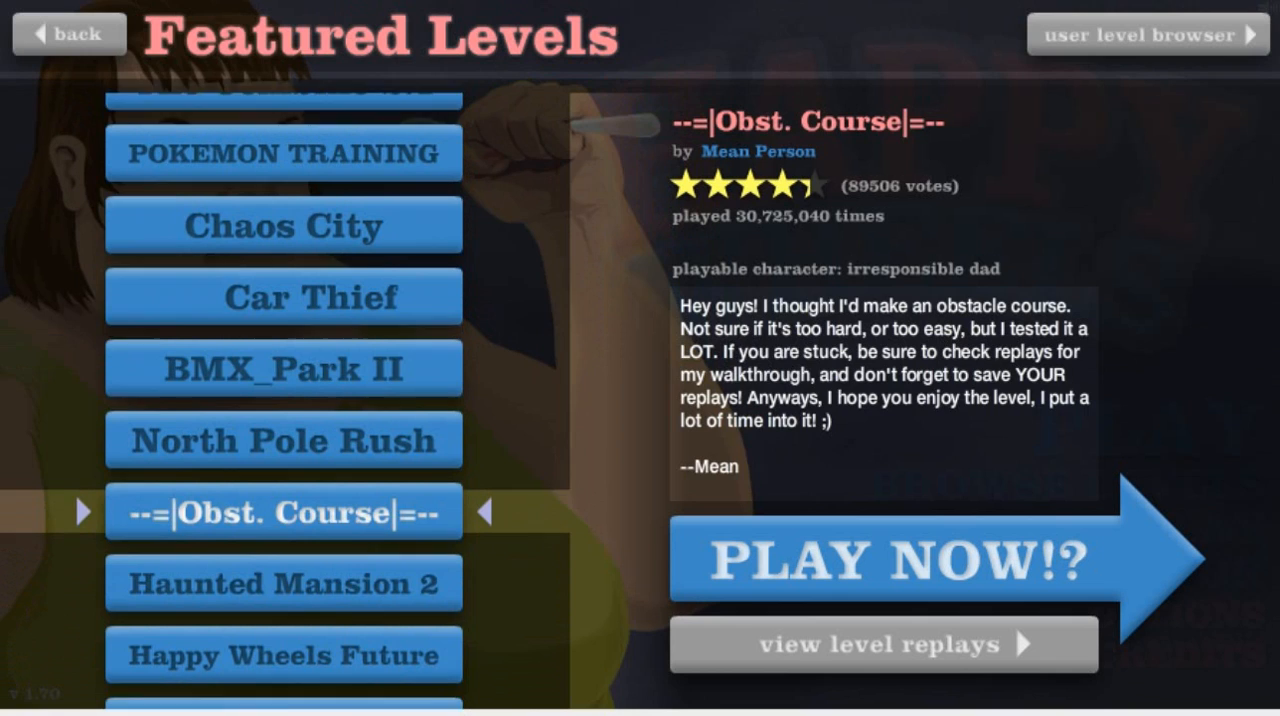
Select Haunted Mansion 2 in the Featured Levels list to show its description
click(900, 558)
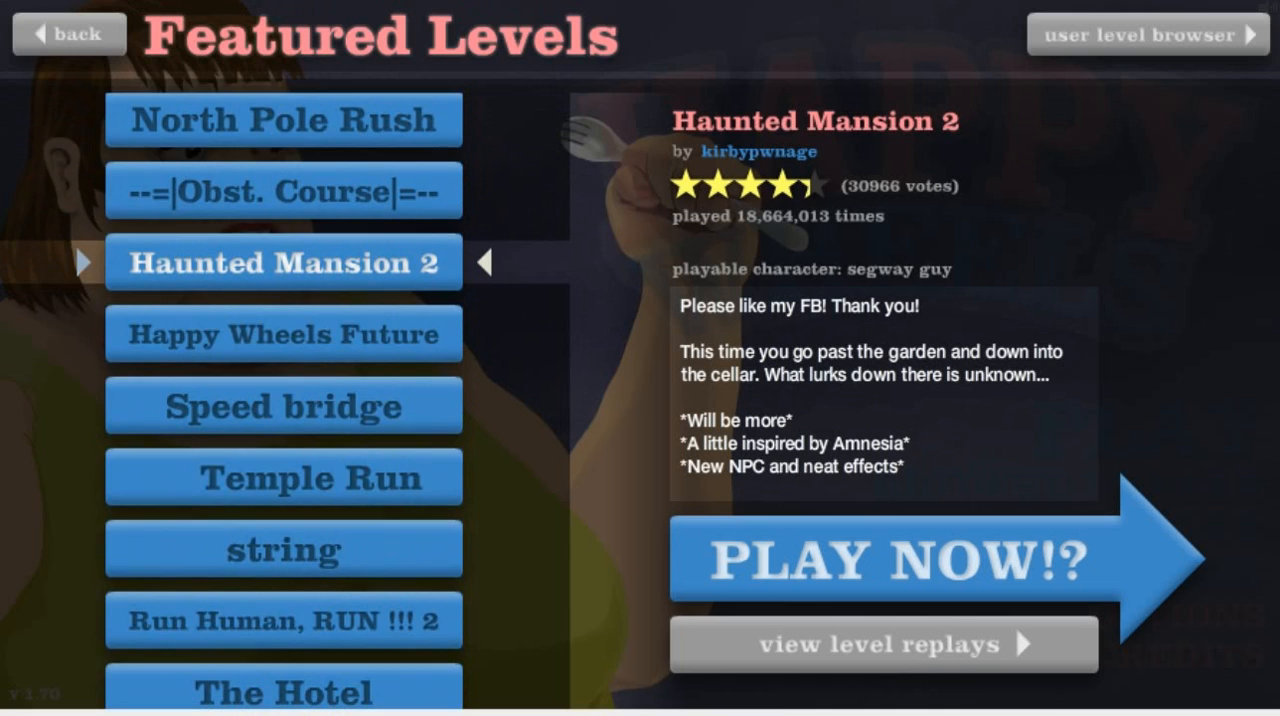
Scroll far down the Featured Levels list and select Silent City
click(883, 558)
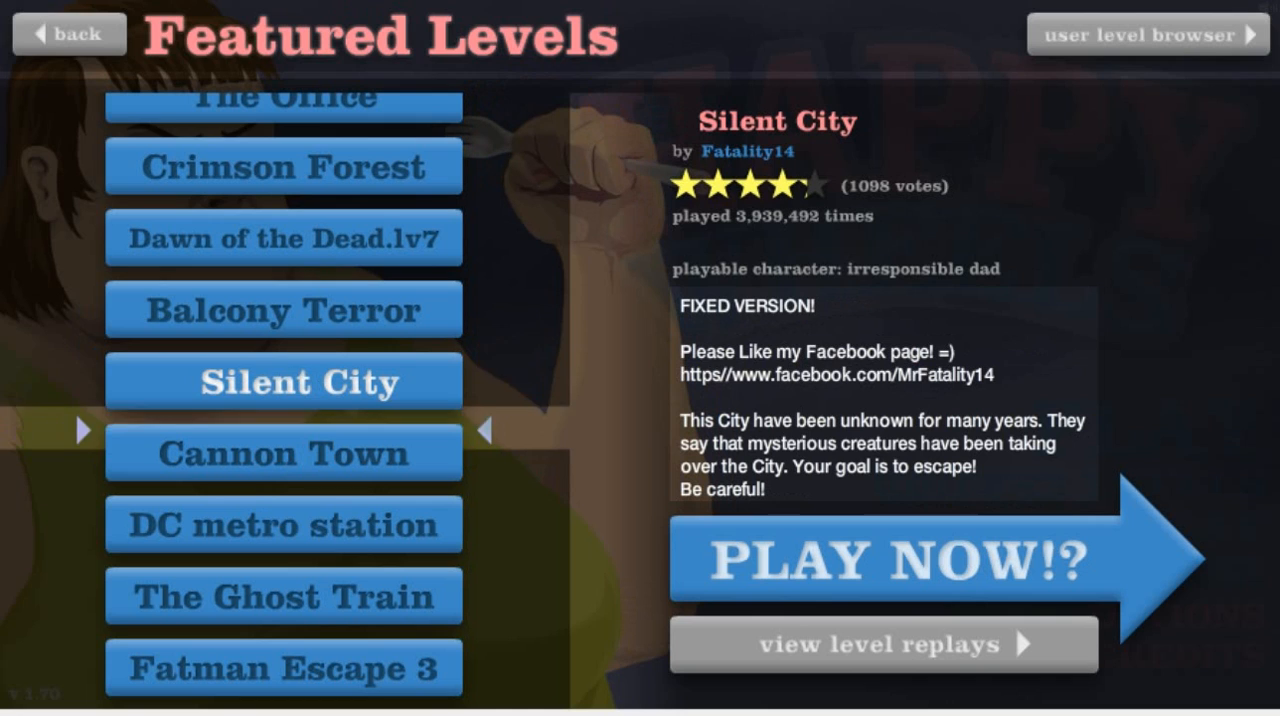
click(884, 560)
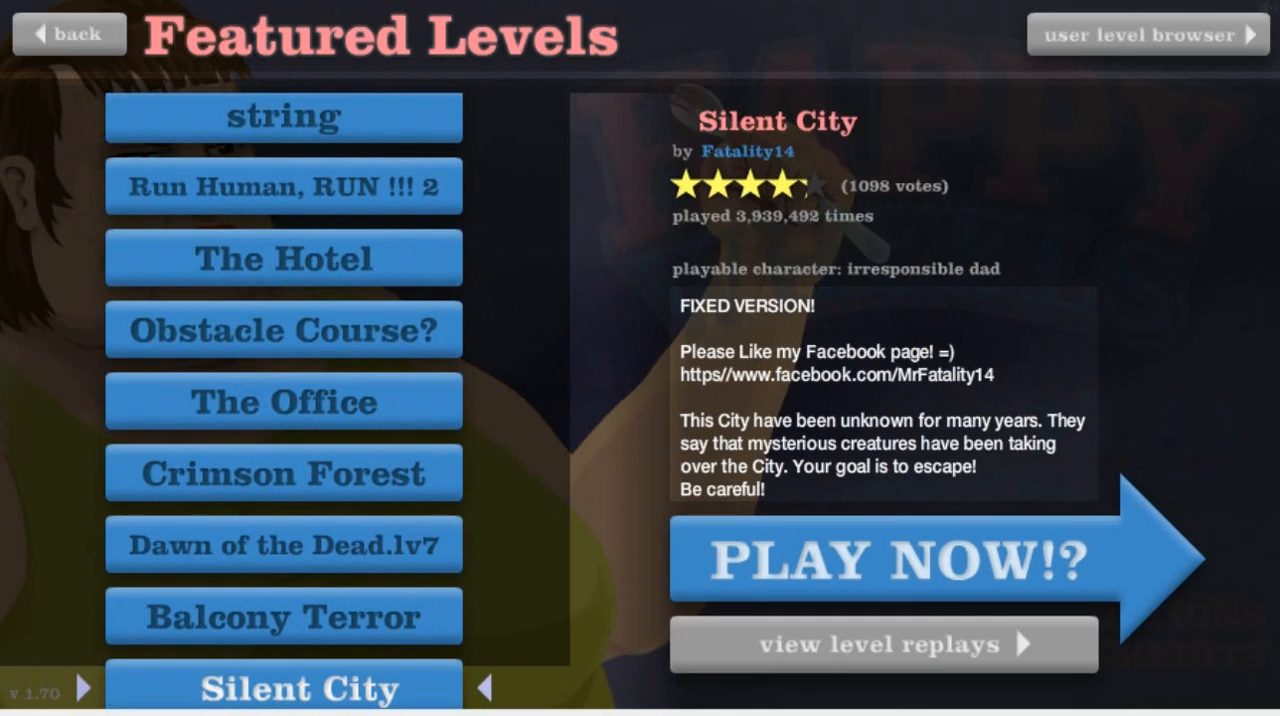
Play Dawn of the Dead.lv7, then exit to menu from the pause panel
click(883, 560)
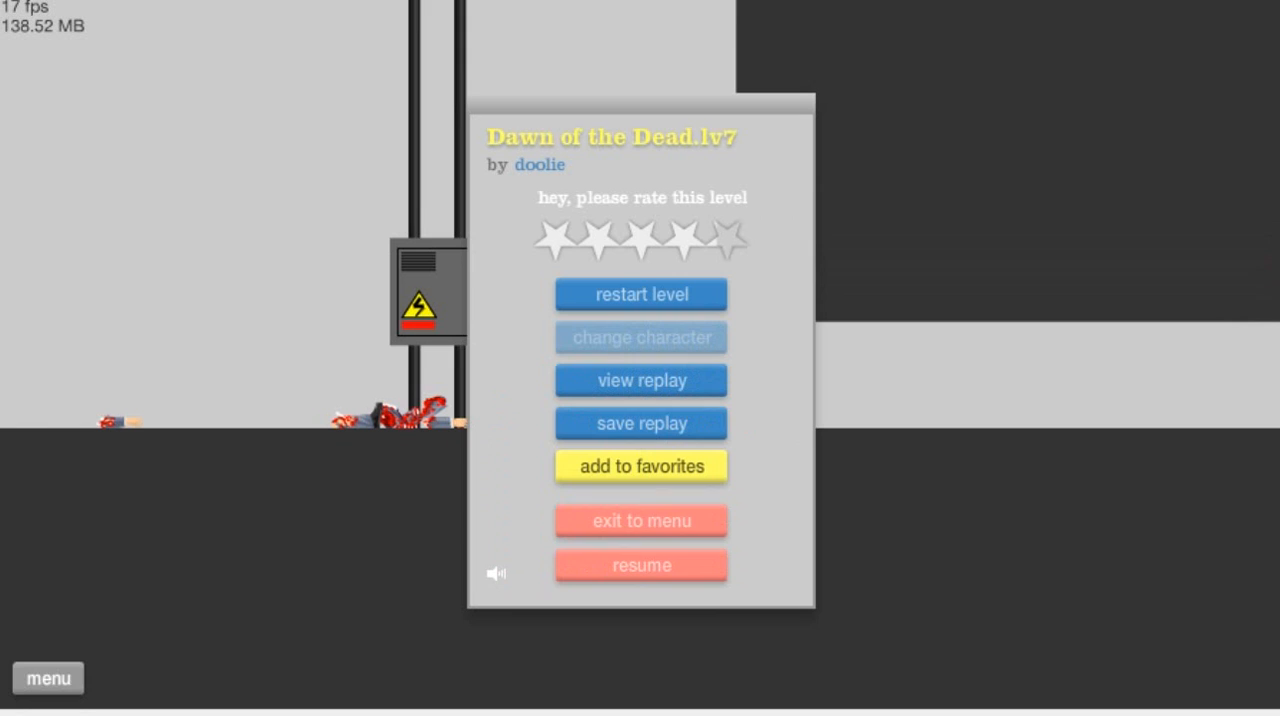
click(640, 520)
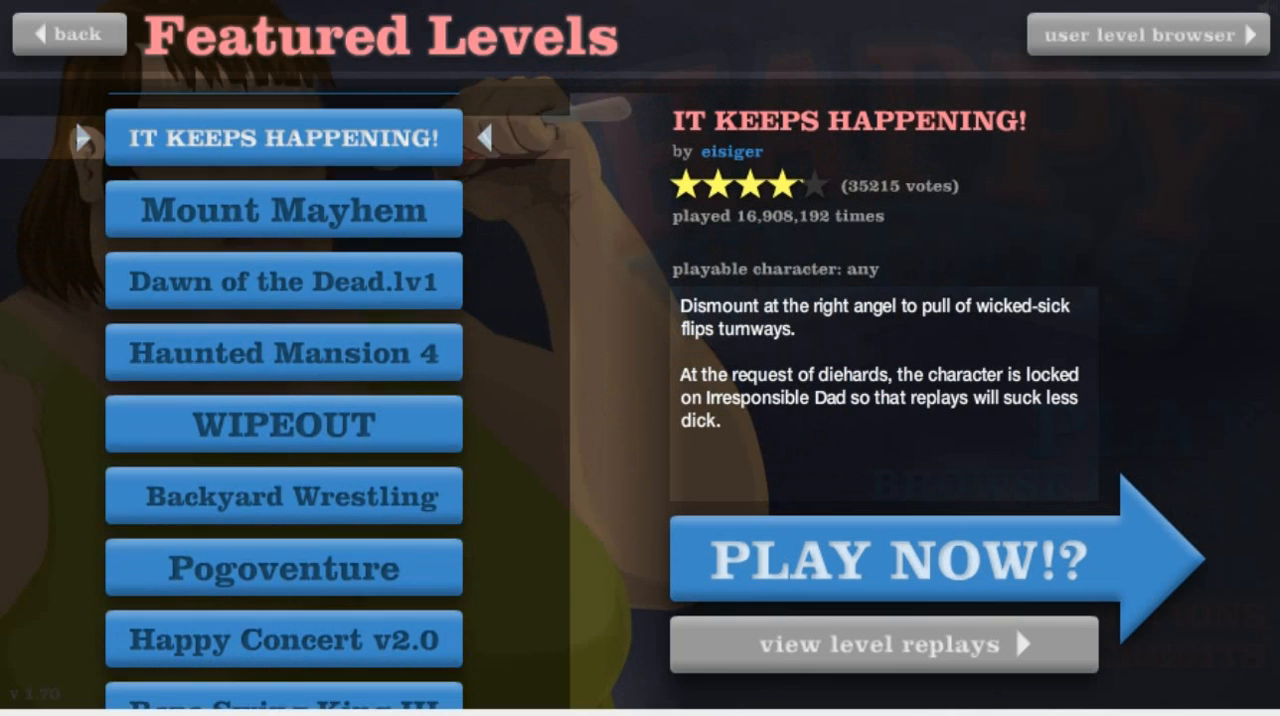
Play Backyard Wrestling, then exit to menu from the pause panel
click(890, 558)
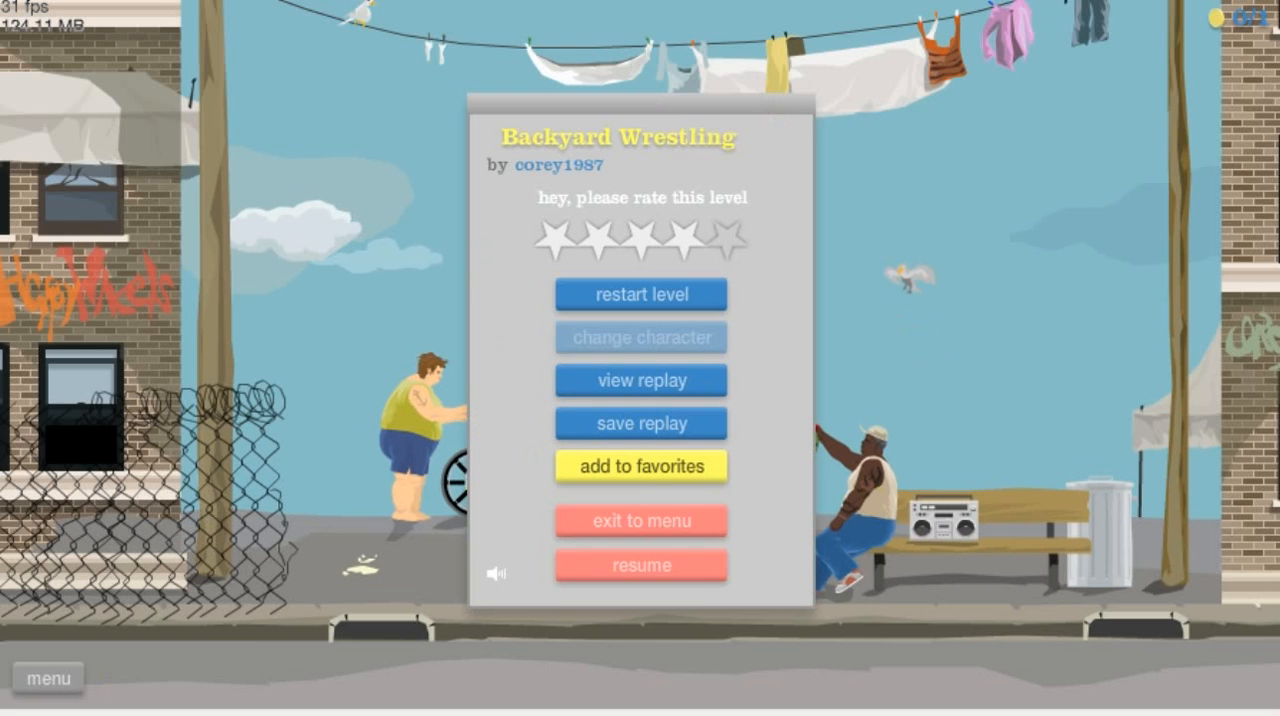
click(641, 521)
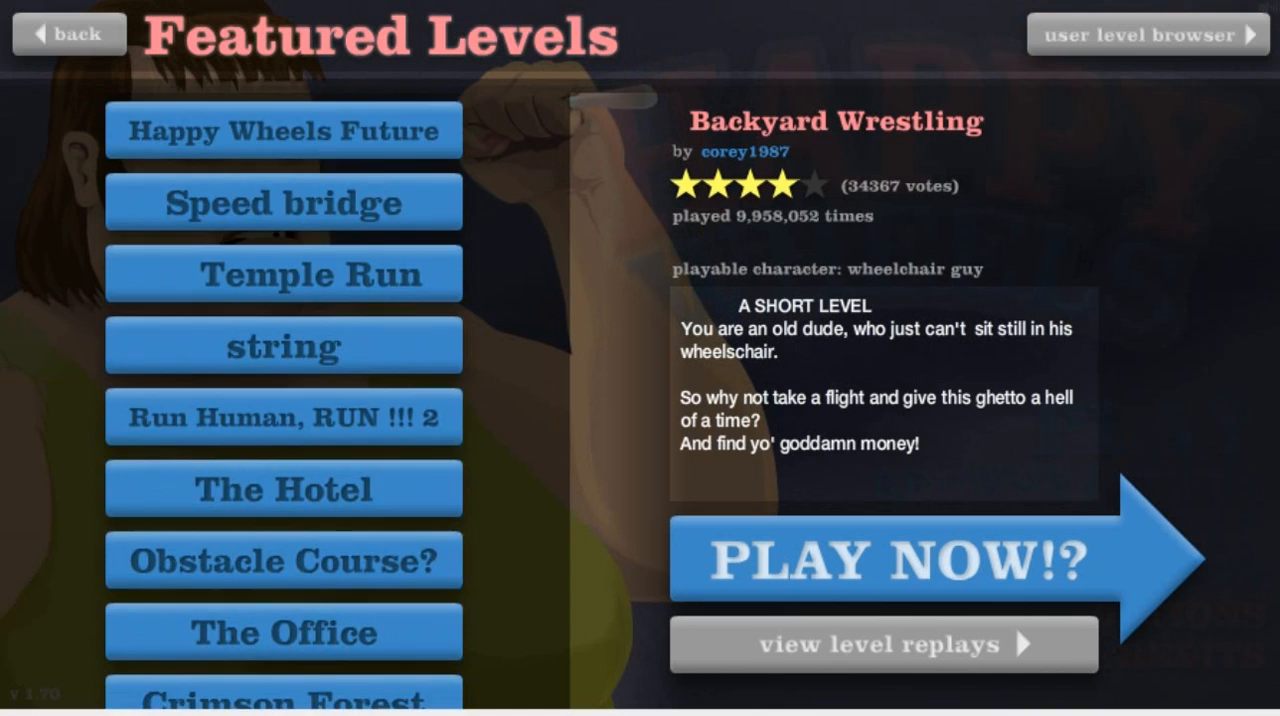
Launch Obstacle Course?, loading the segway rider before the ramp over spikes
click(900, 560)
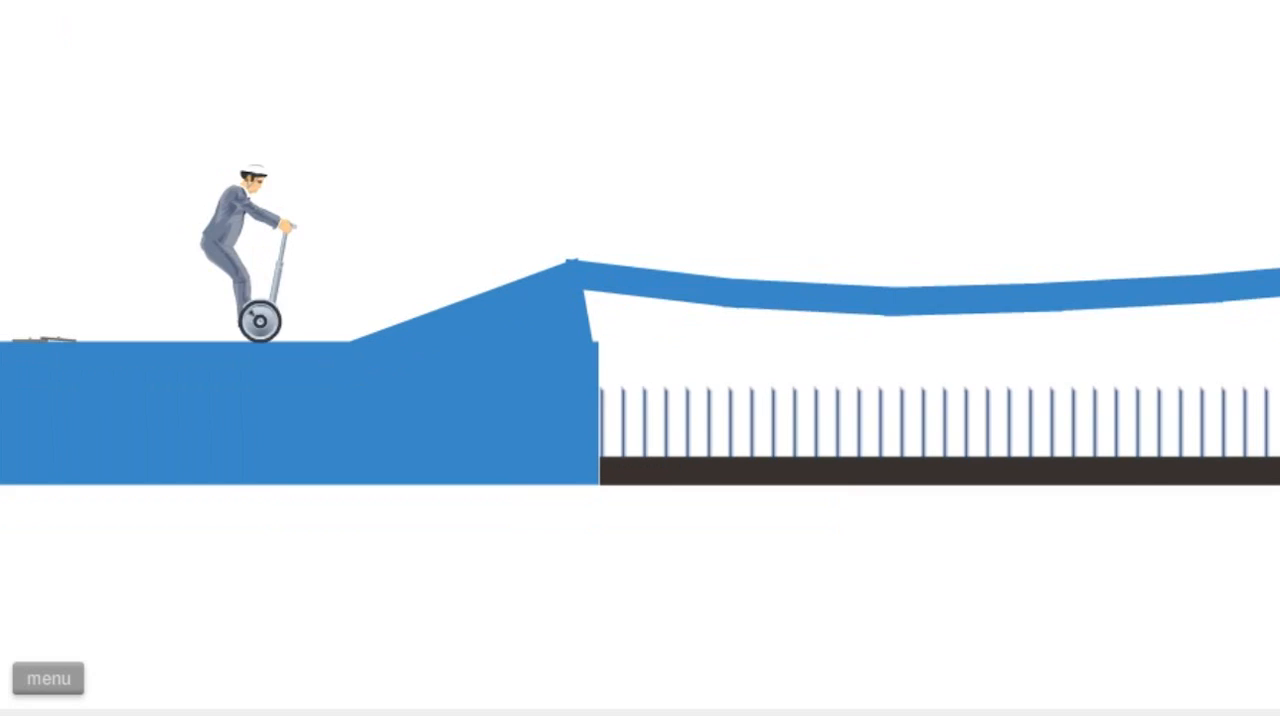